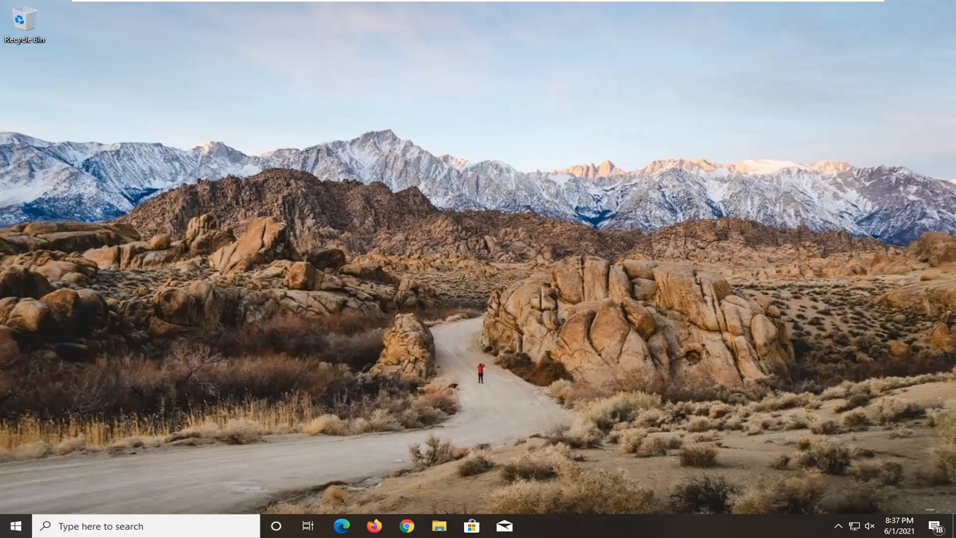
mouse_move(502, 276)
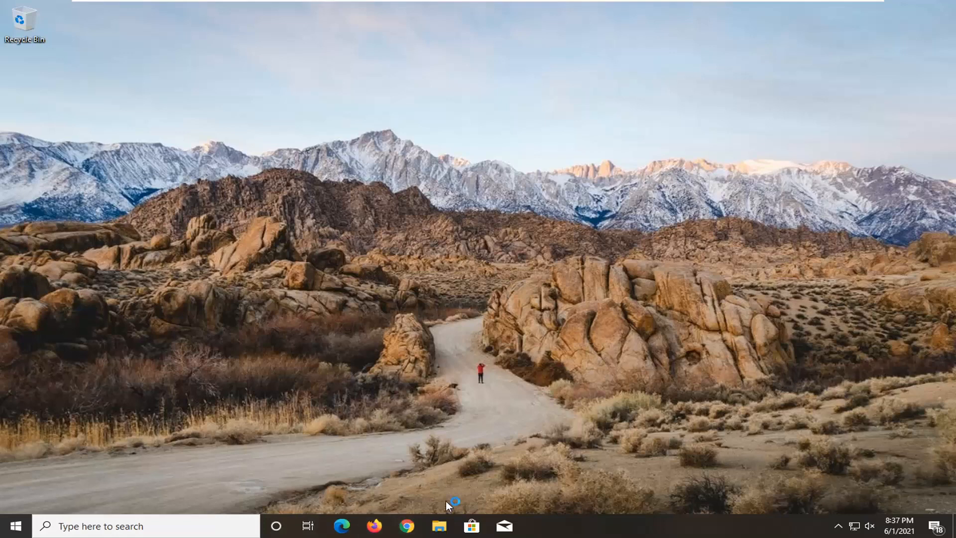
mouse_move(451, 466)
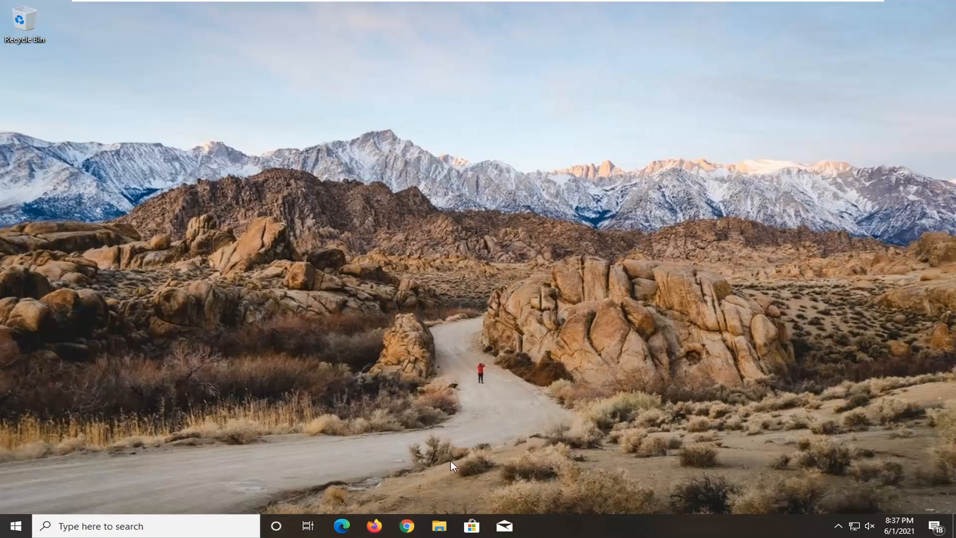
Step: Launch Chrome from the taskbar and show its three-dot main menu
left_click(406, 526)
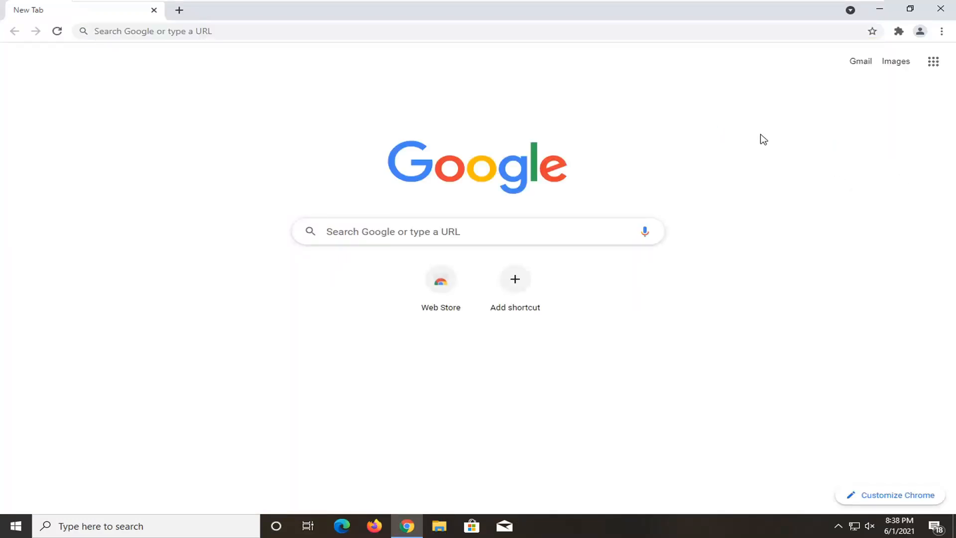
mouse_move(839, 227)
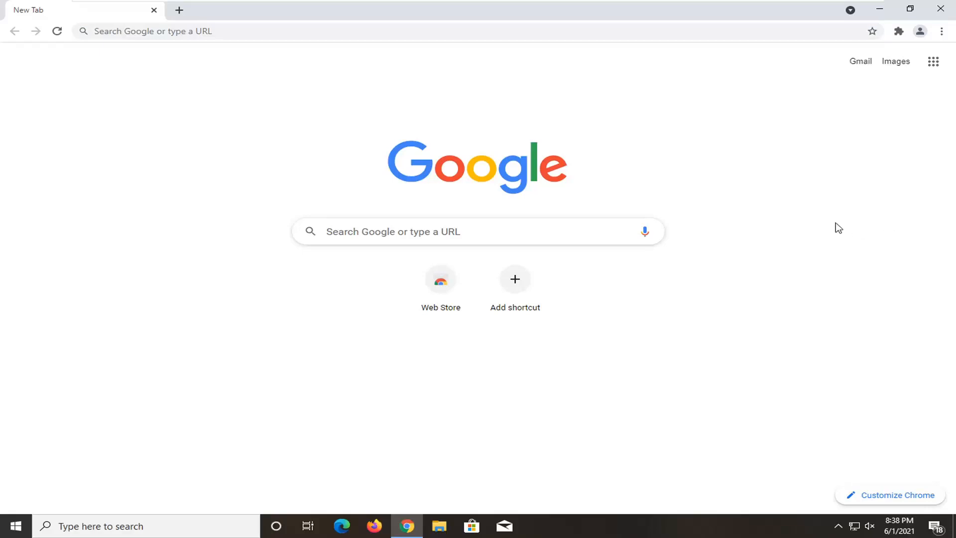
mouse_move(941, 31)
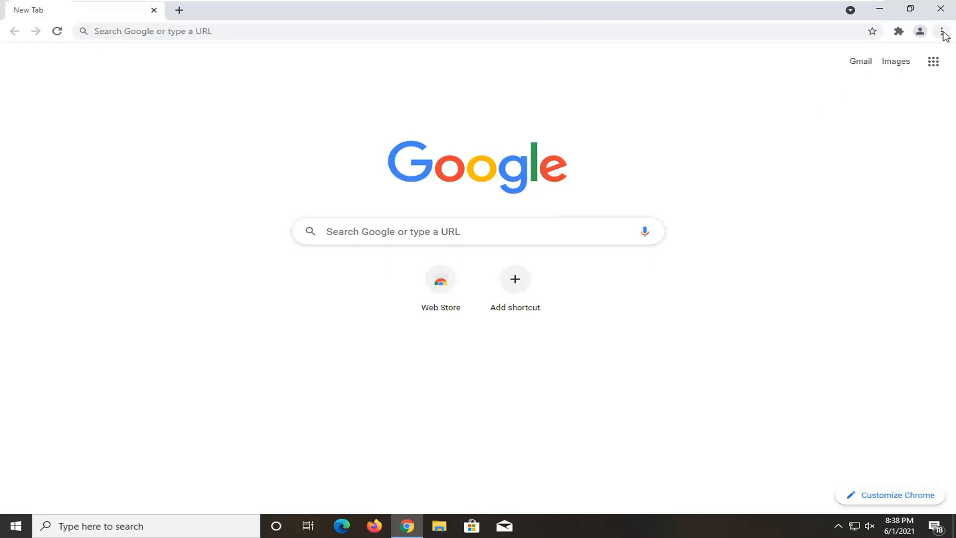
left_click(944, 31)
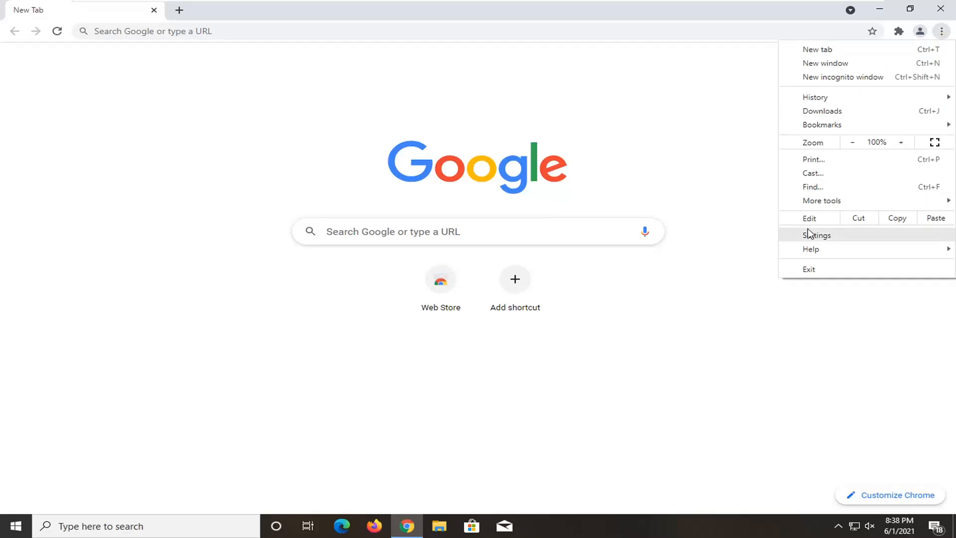
Step: Open Settings, expand Advanced, and scroll down to Reset and clean up
left_click(816, 234)
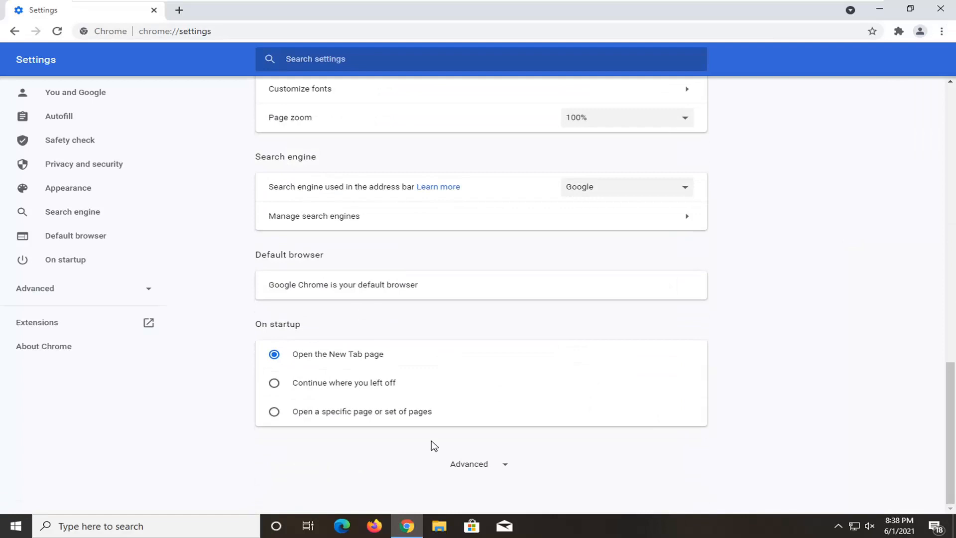
left_click(468, 463)
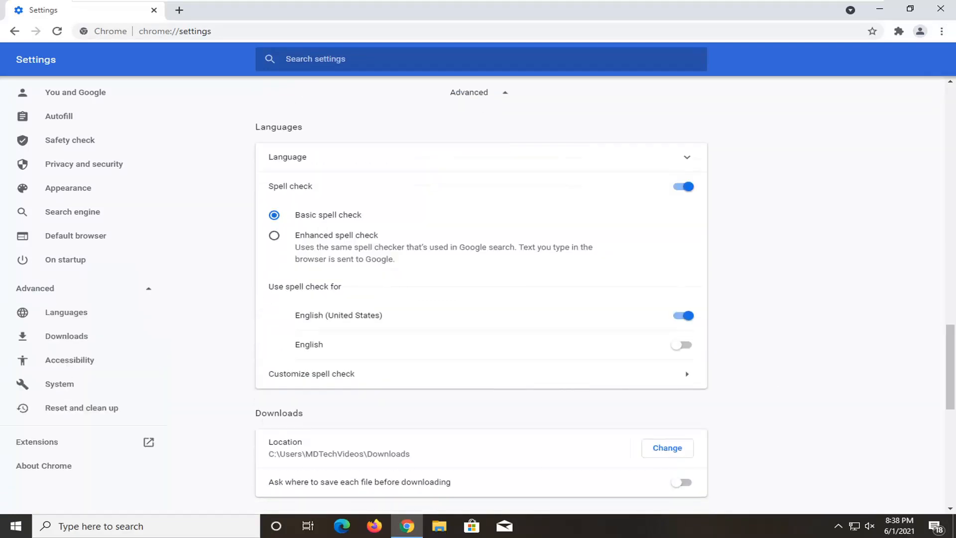
scroll("down", 3)
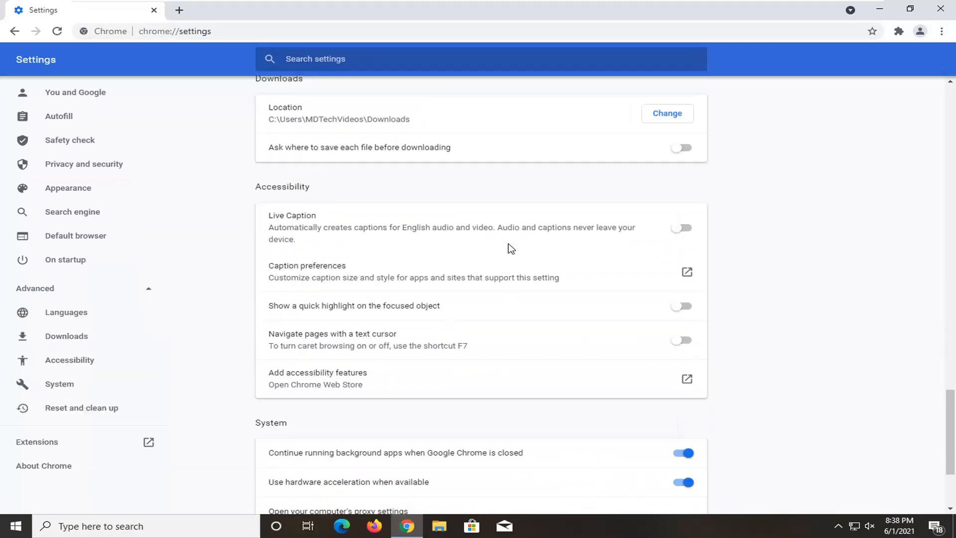
scroll("down", 3)
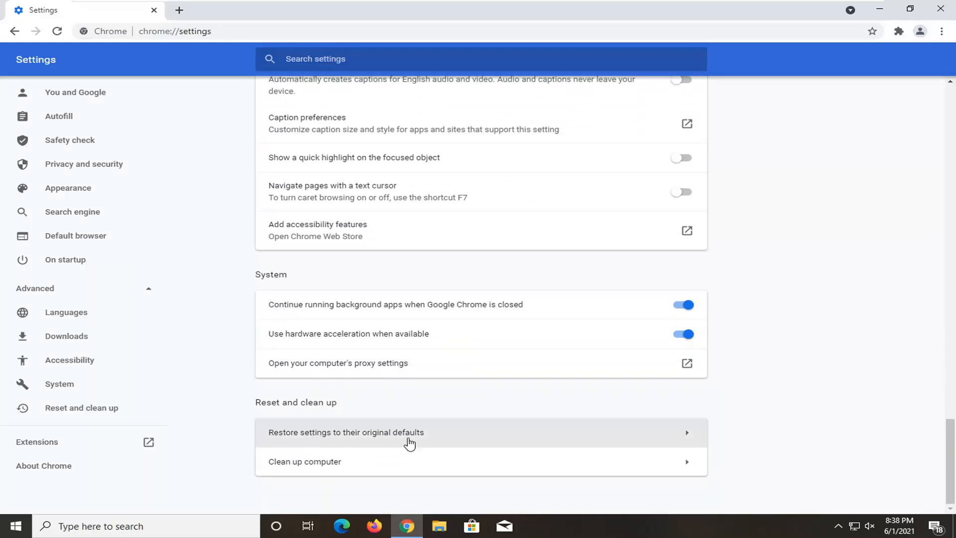
Step: Choose 'Restore settings to their original defaults' to bring up the Reset settings dialog
left_click(345, 431)
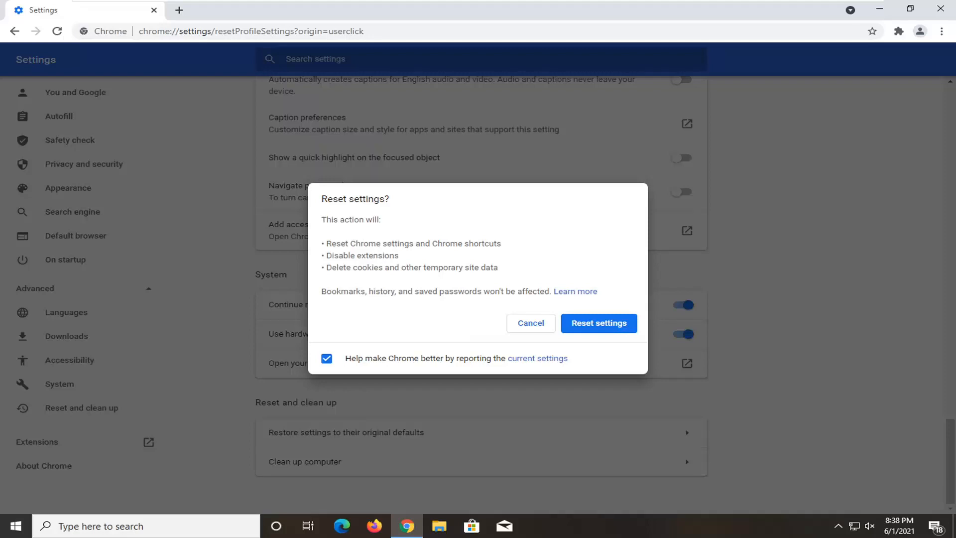
mouse_move(376, 285)
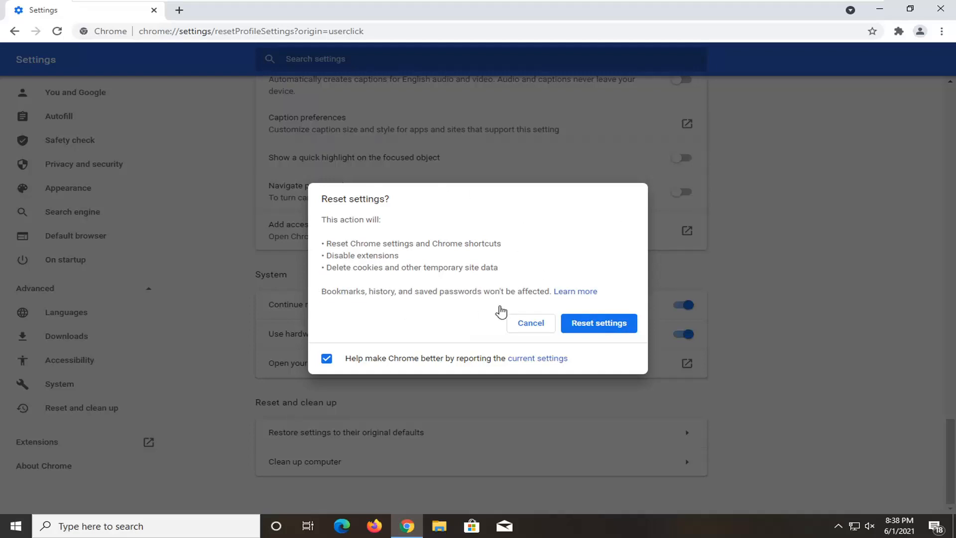
mouse_move(559, 299)
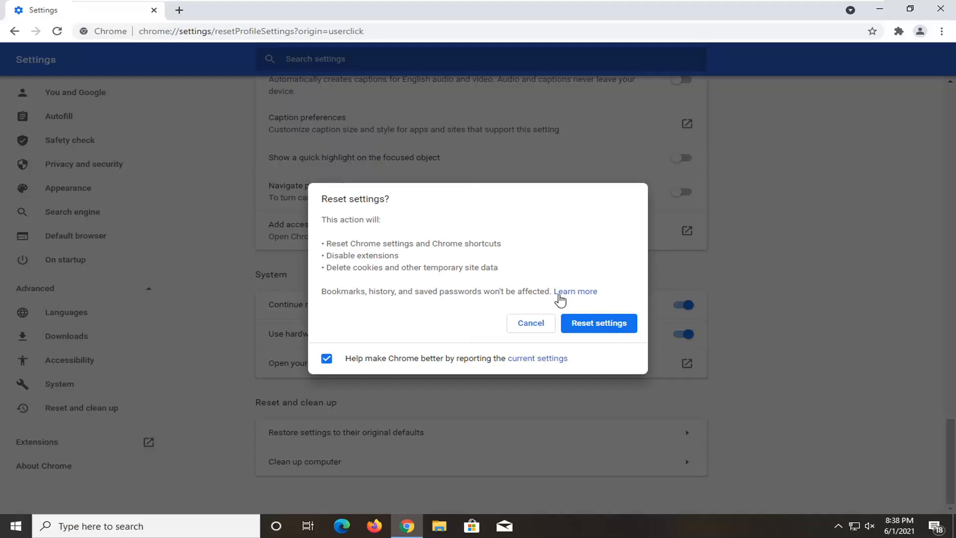
mouse_move(574, 293)
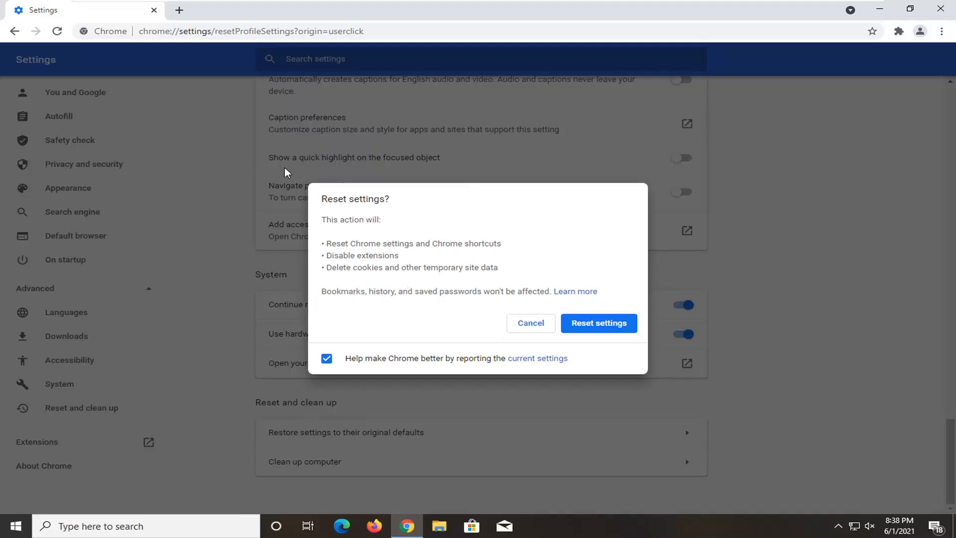
mouse_move(430, 221)
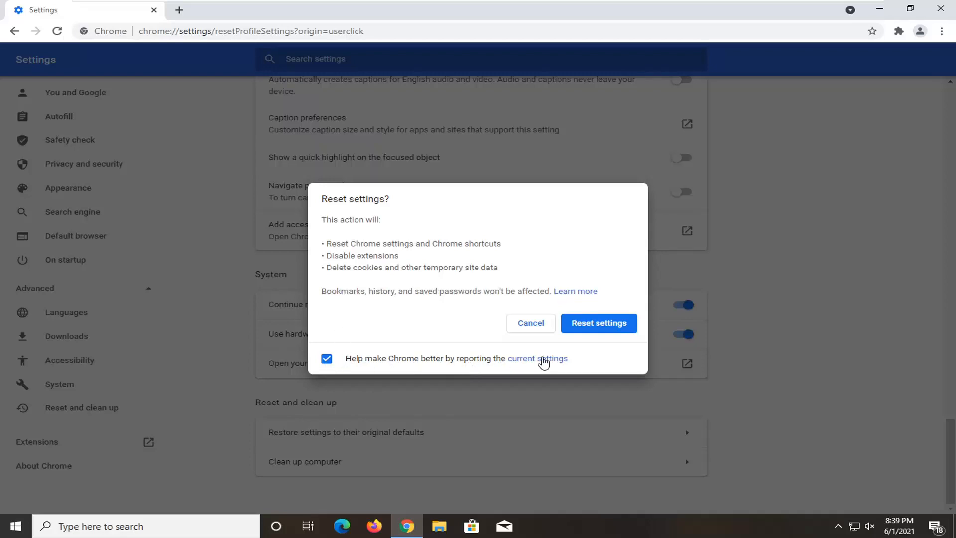
Step: Uncheck reporting current settings to Google and confirm Reset settings
left_click(326, 358)
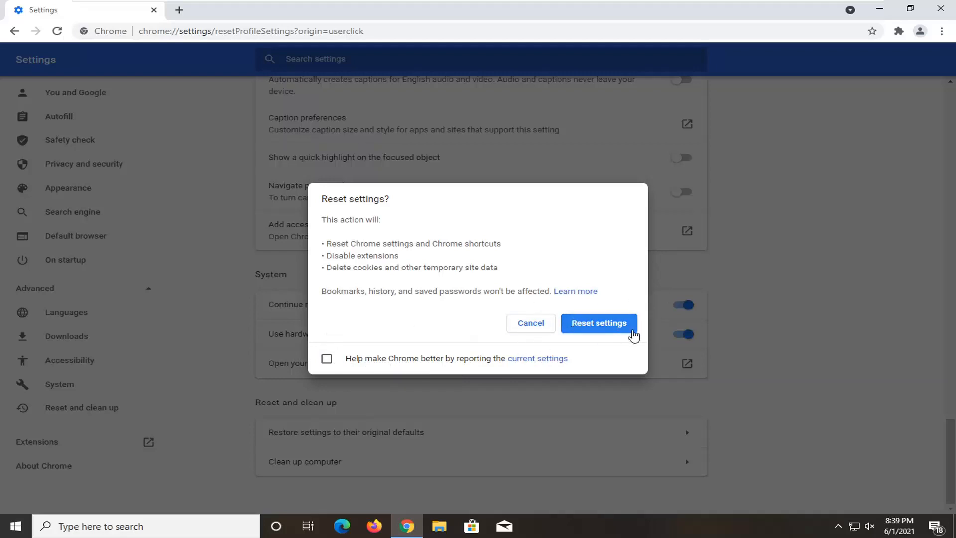
left_click(598, 323)
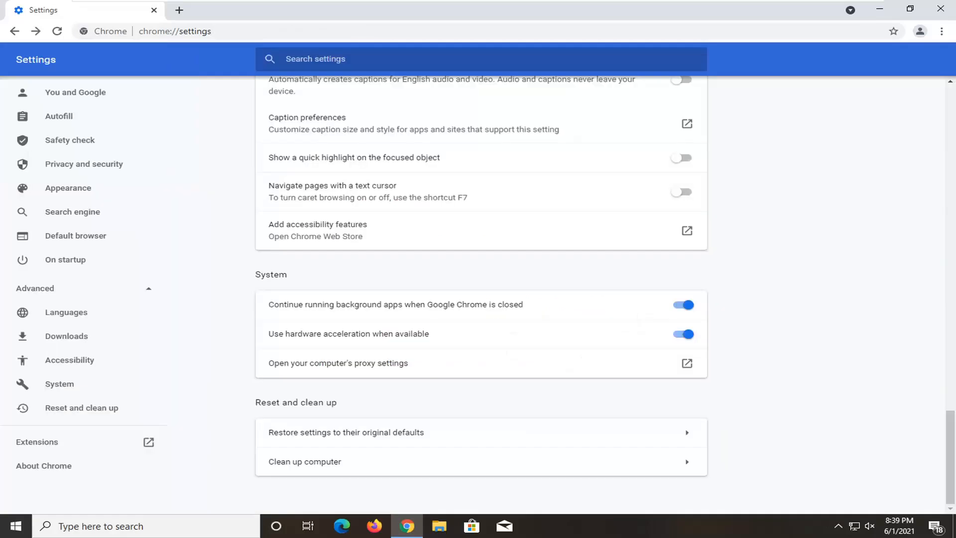